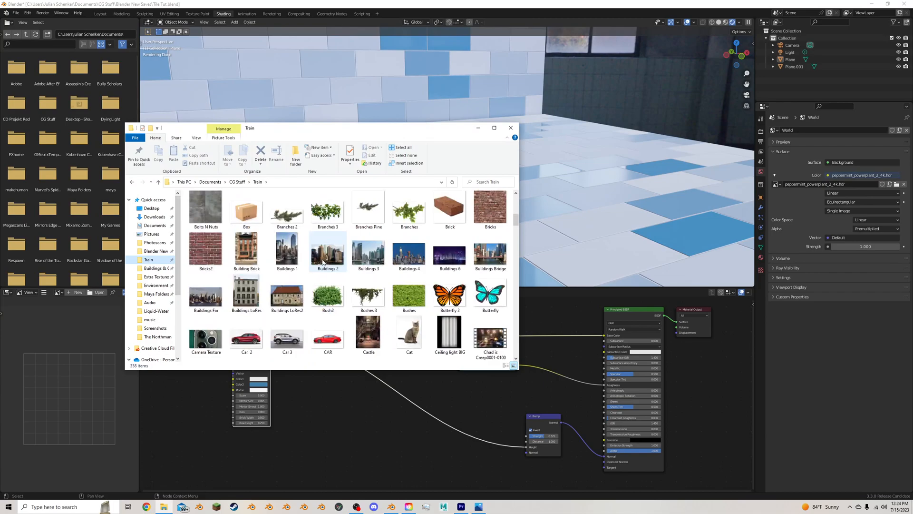
Browse File Explorer to Documents > CG Stuff > Train to locate the dirty metal texture.
click(511, 127)
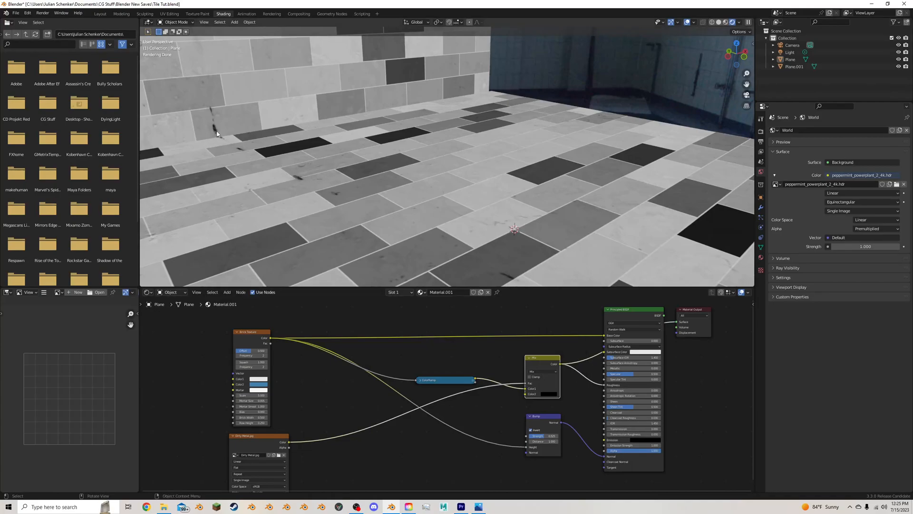